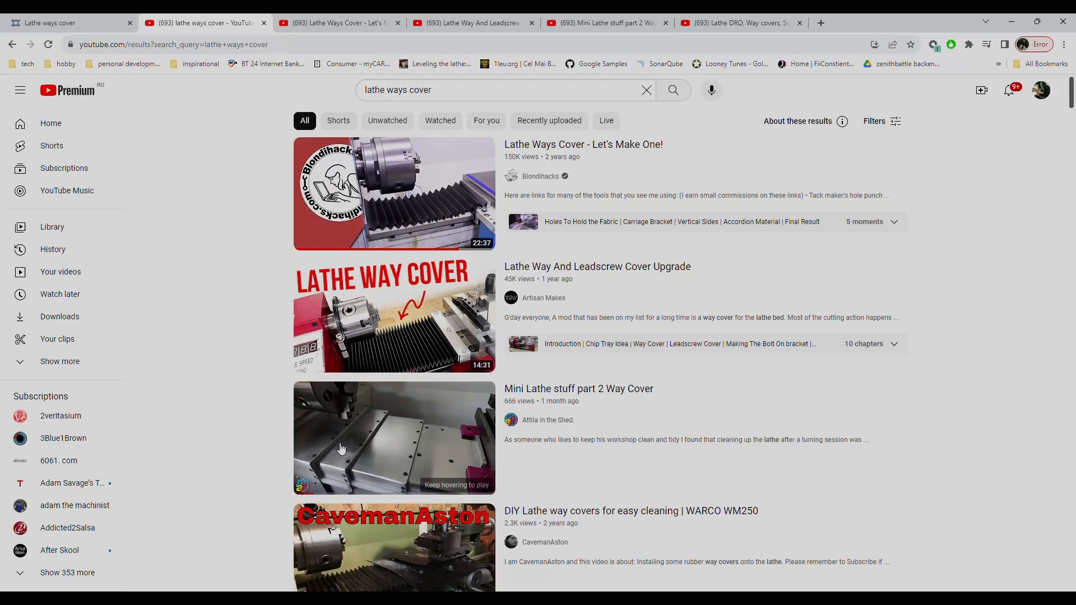
- Play Blondihacks' 'Lathe Ways Cover - Let's Make One!', the first search result
left_click(394, 193)
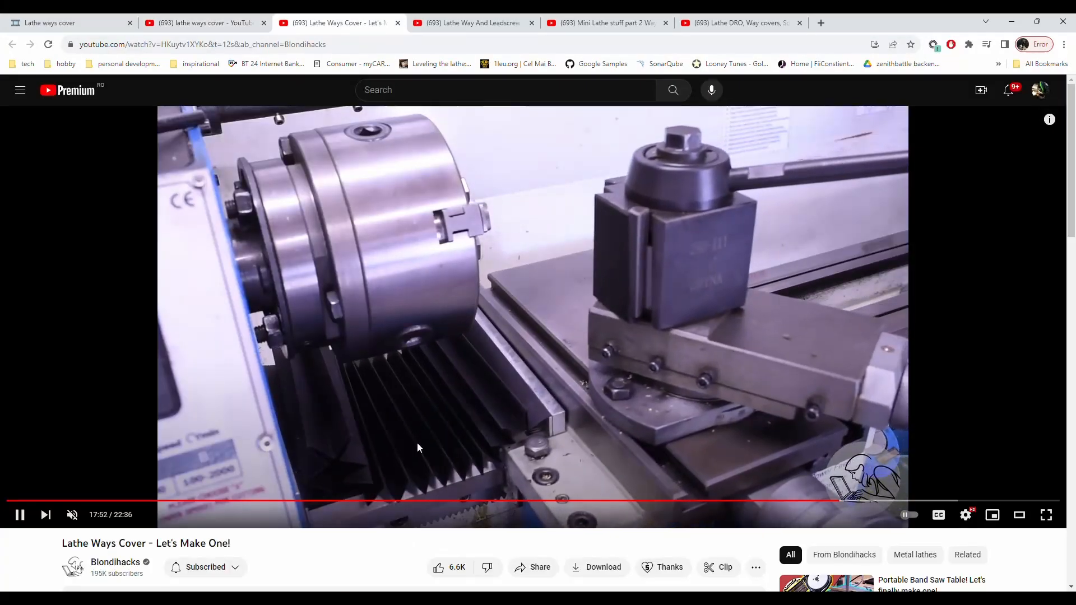
left_click(740, 22)
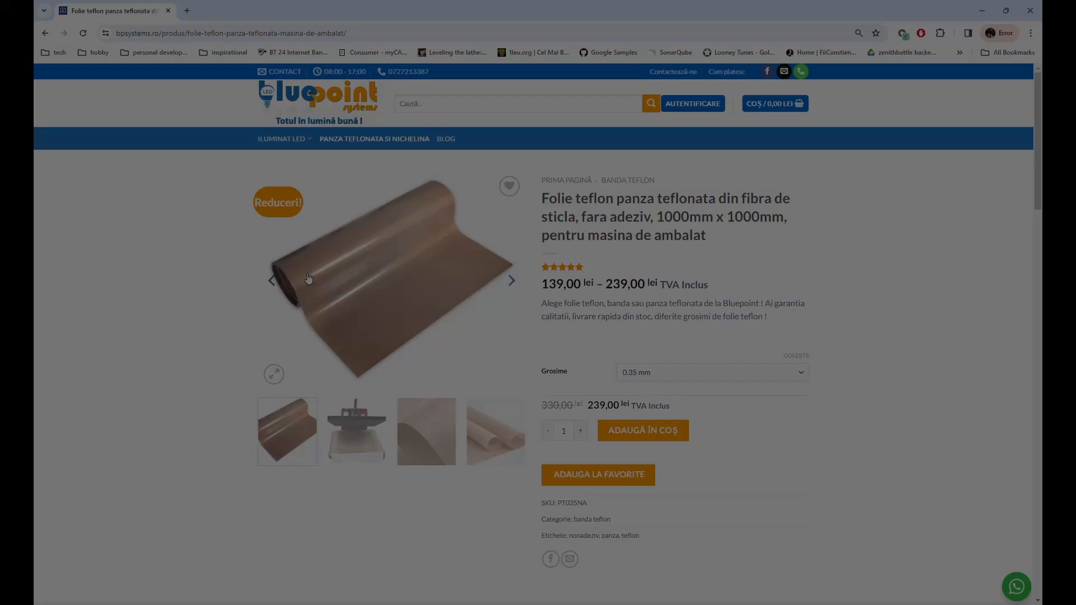
- Advance the product gallery through two more photos of the glass-fiber teflon sheet
left_click(511, 280)
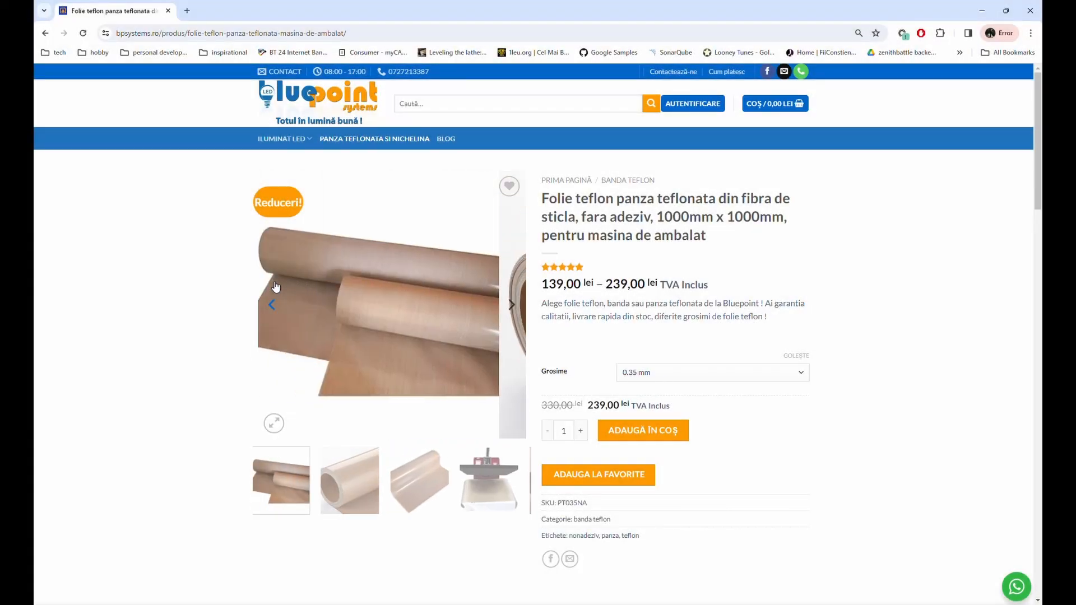
left_click(510, 303)
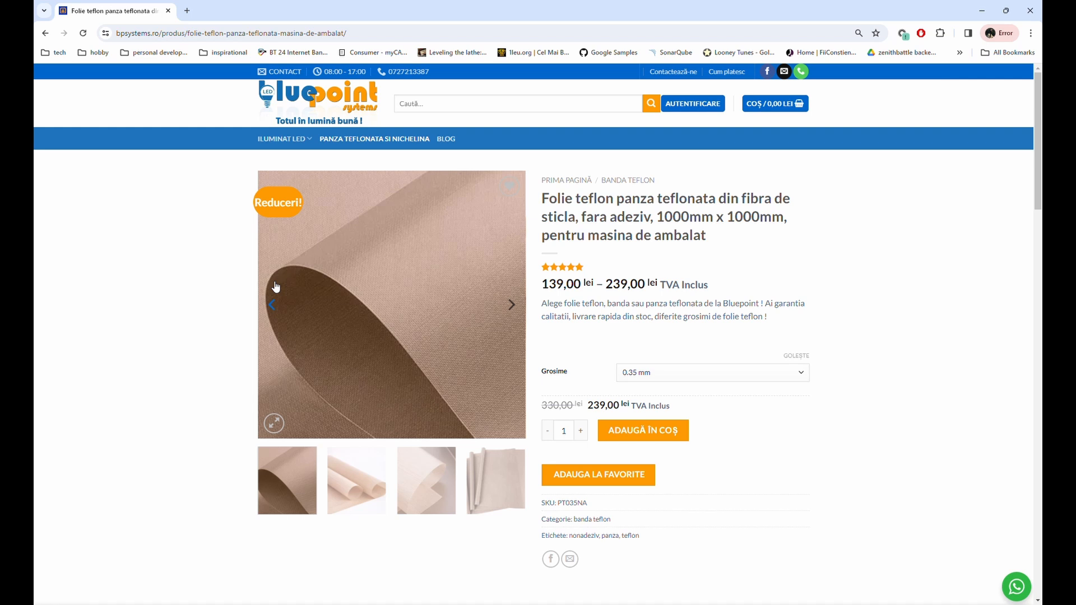
mouse_move(726, 152)
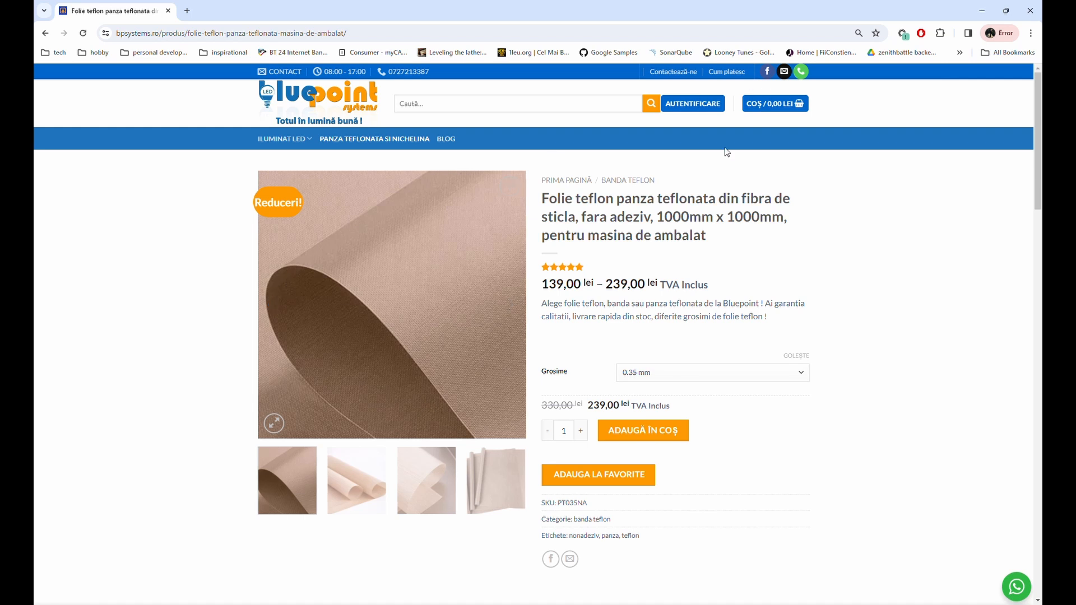